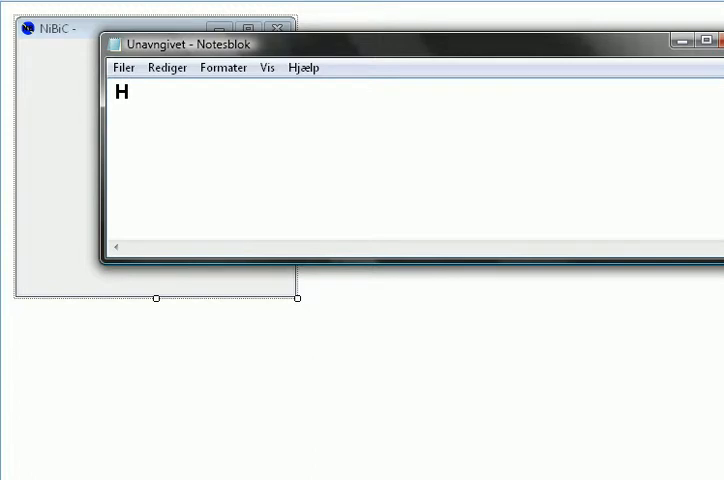
Jot a scratch letter in Notepad and undo it before returning to Visual Basic.
text(e)
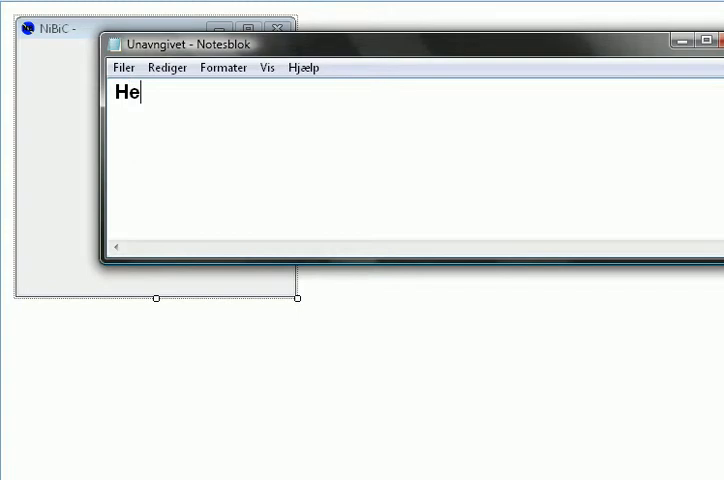
key(ctrl+z)
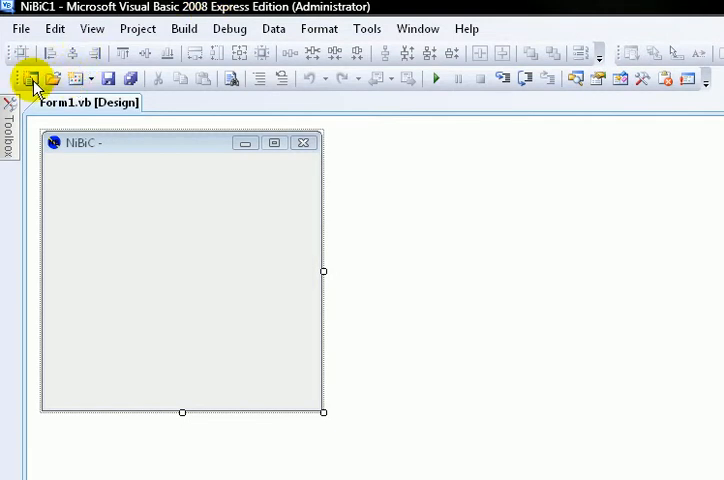
Place Button1, Button2 and a RichTextBox from the Toolbox onto the NiBiC form.
click(30, 78)
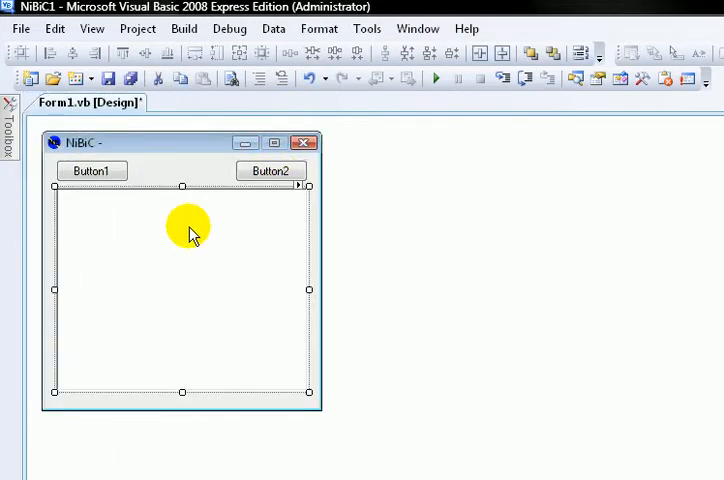
click(92, 170)
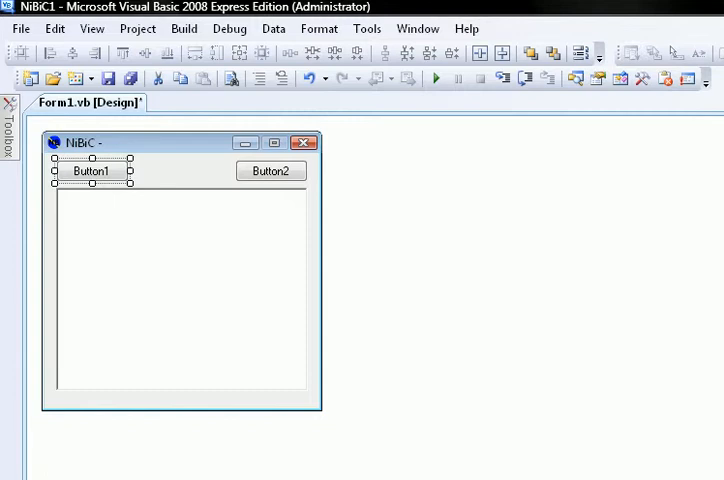
Caption Button1 as Save and Button2 as Load in the Properties window.
click(92, 170)
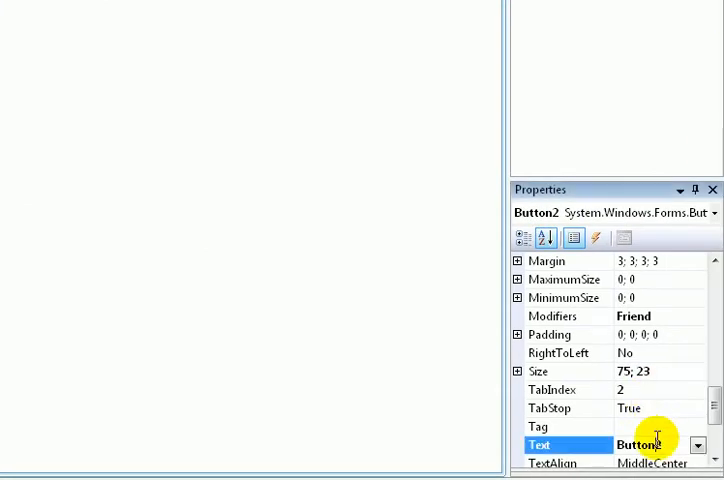
text(Loaf)
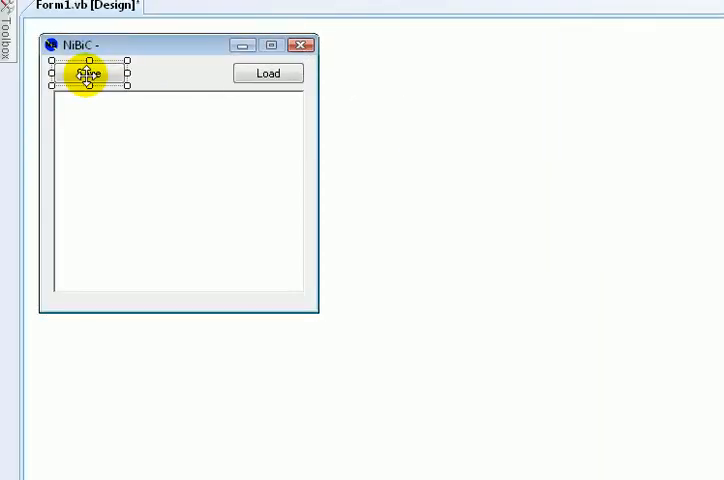
Create an empty Button1_Click handler for the Save button.
right_click(88, 76)
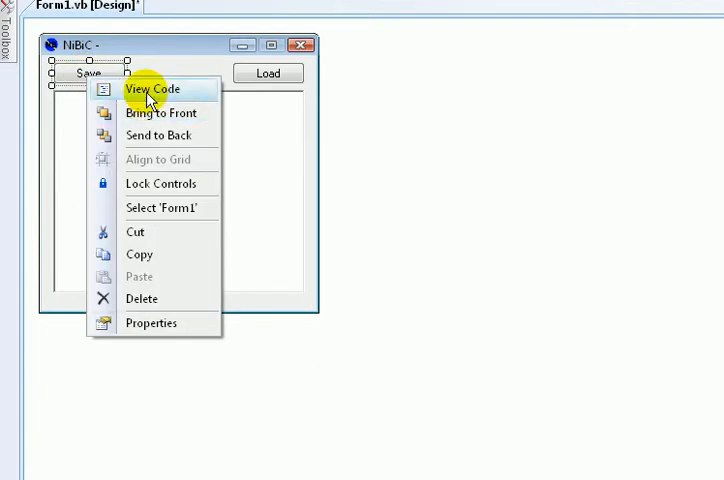
click(152, 88)
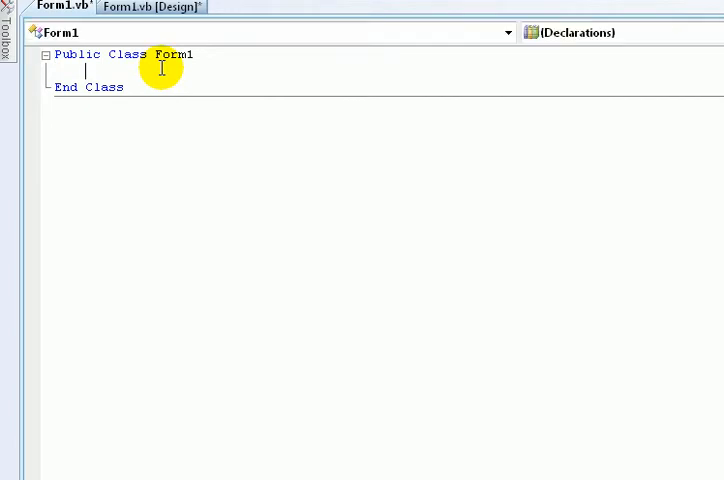
click(150, 6)
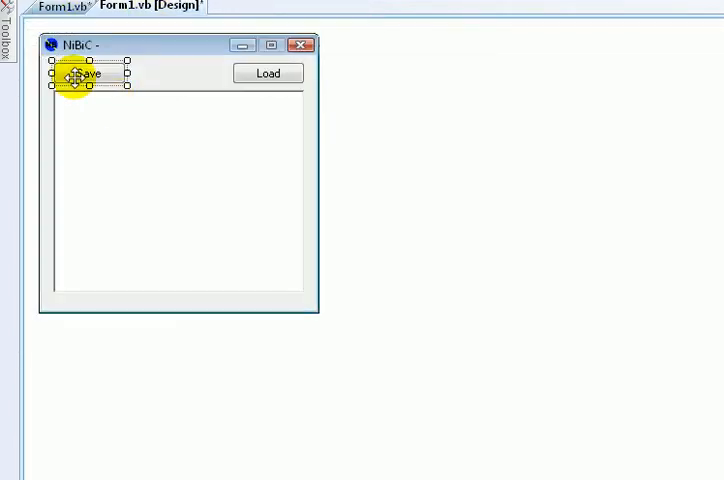
click(62, 8)
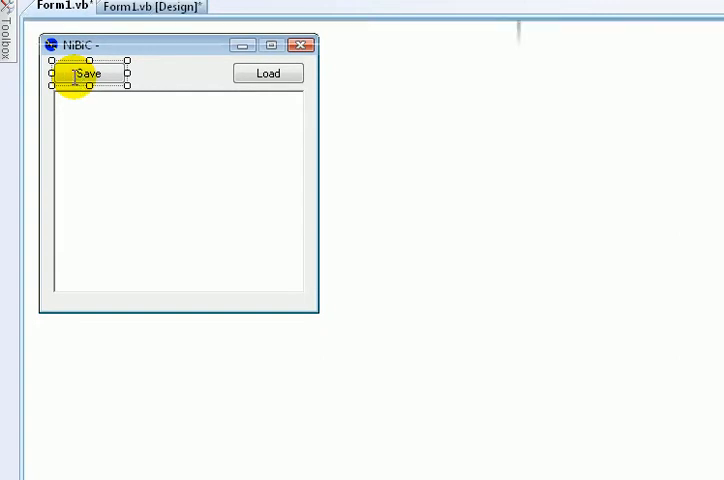
double_click(88, 74)
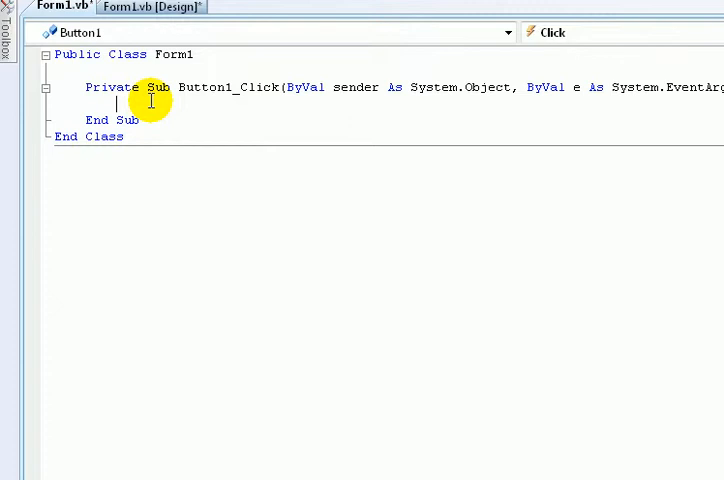
Write RichTextBox1.SaveFile("") inside Button1_Click using IntelliSense.
text(richtext)
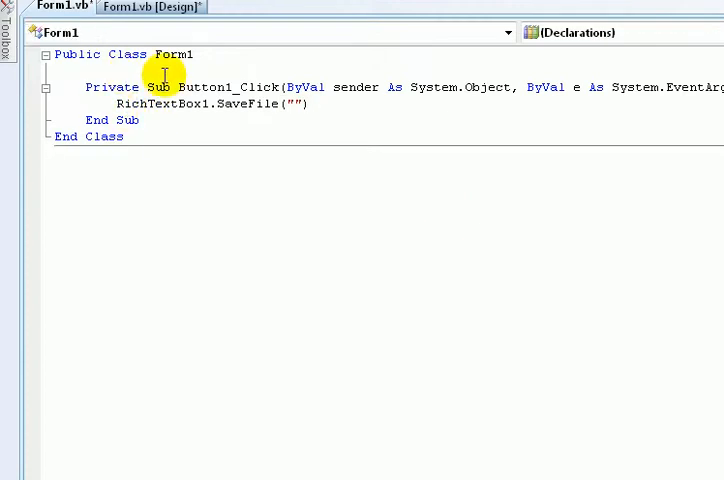
Declare Dim WithEvents save As New SaveFileDialog.
text(Dim withevent)
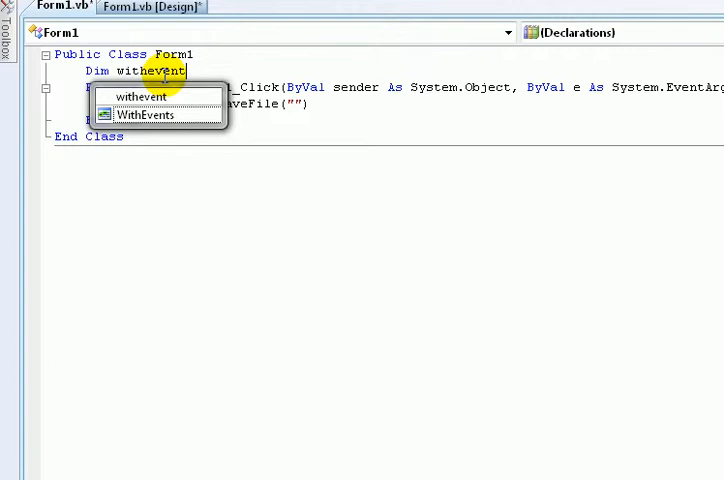
text(WithEvents save)
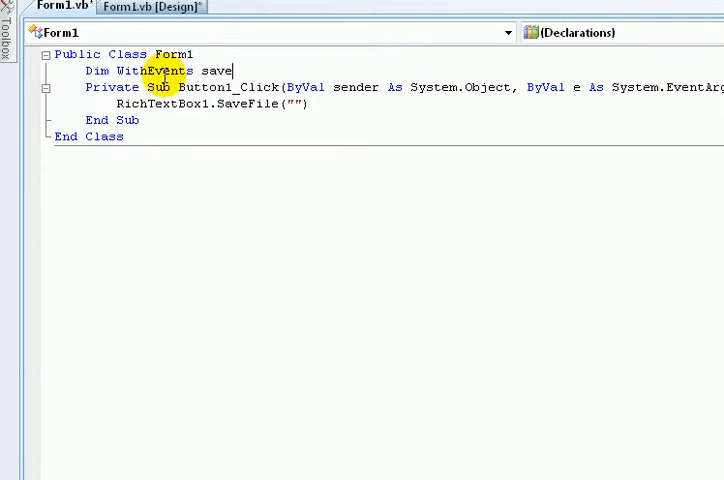
text(As New sa)
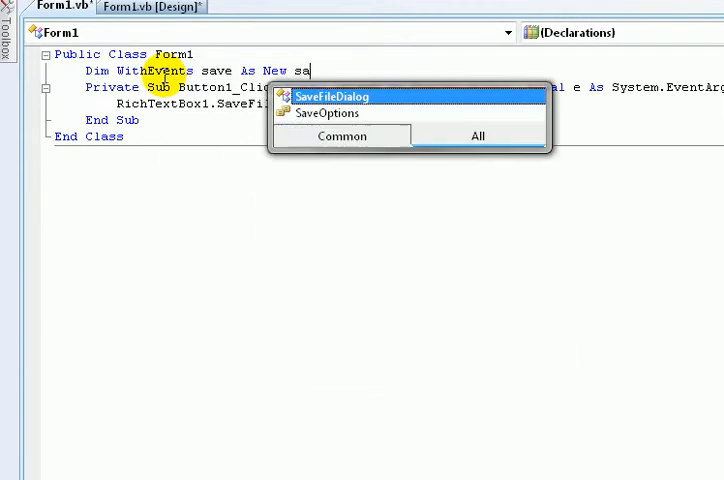
text(vefiledi)
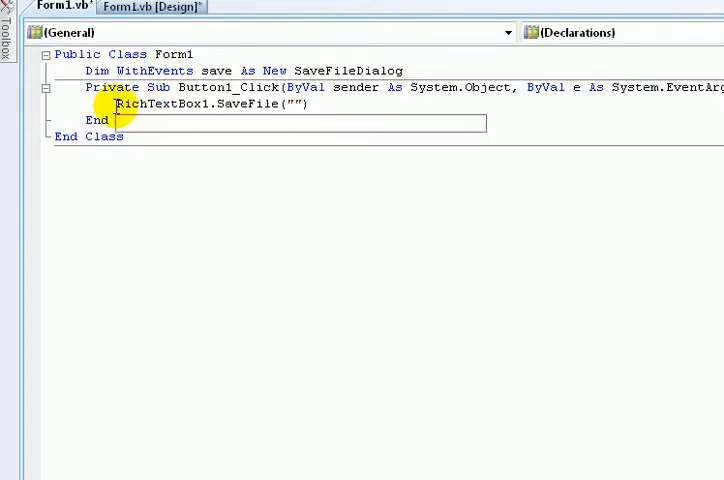
In Button1_Click set save.Title "Save File", save.Filter "Txt|*.Txt" and call save.ShowDialog().
text(save)
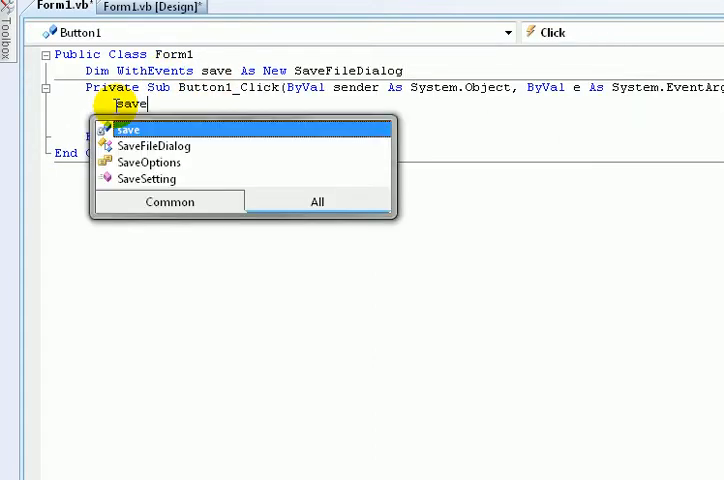
text(.Title = ")
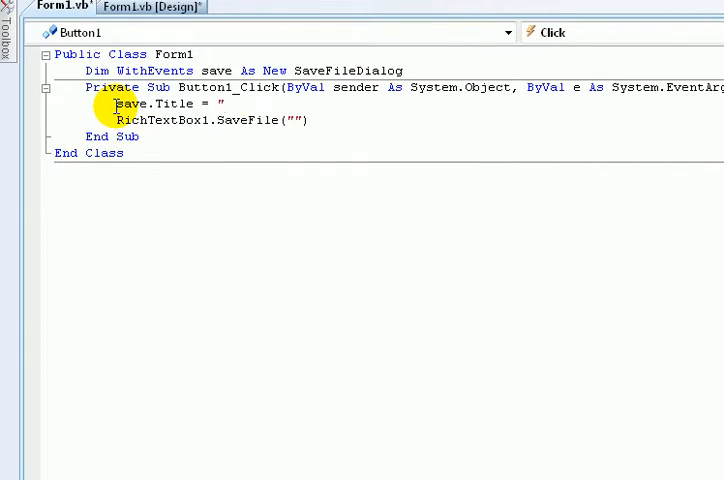
text(Save File")
text(save.)
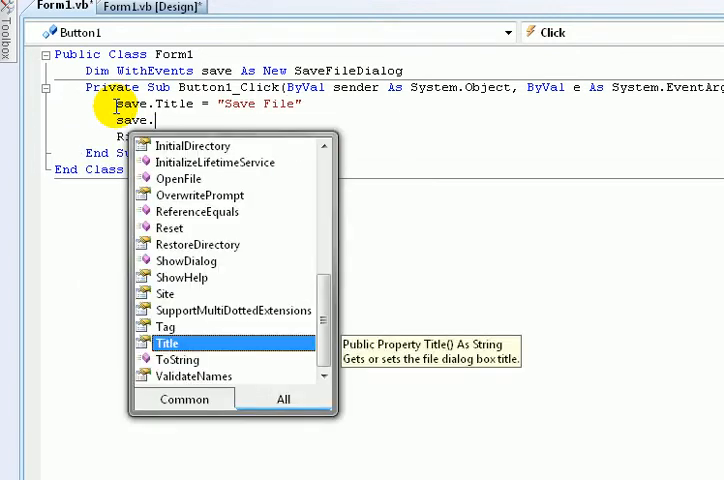
text(Filter)
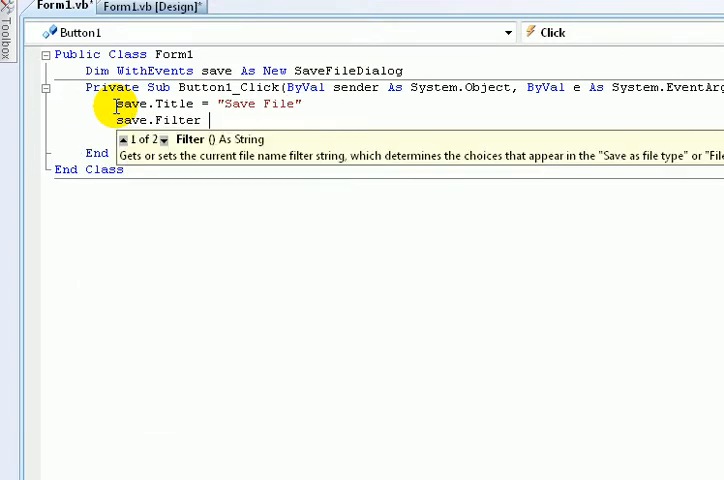
text(= ")
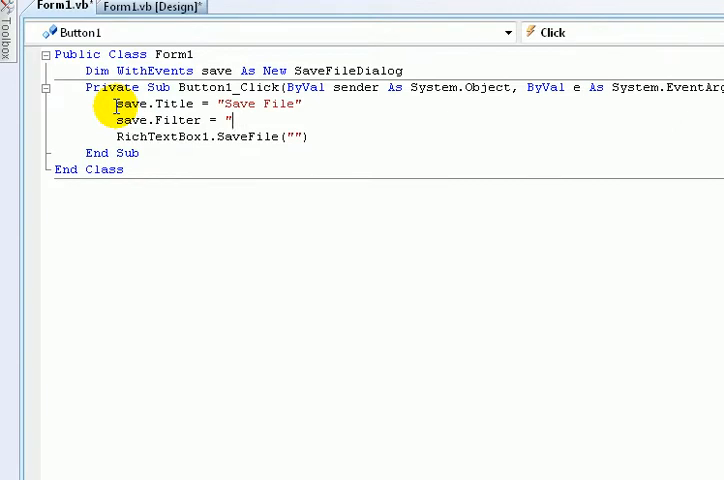
text(Txt)
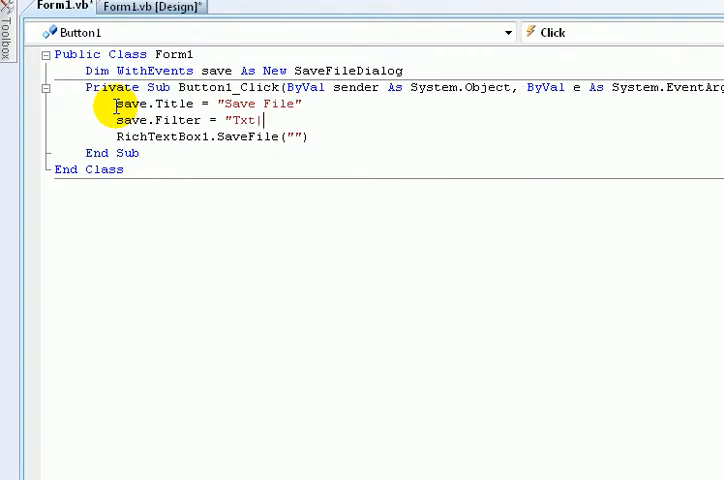
text(*.Txt)
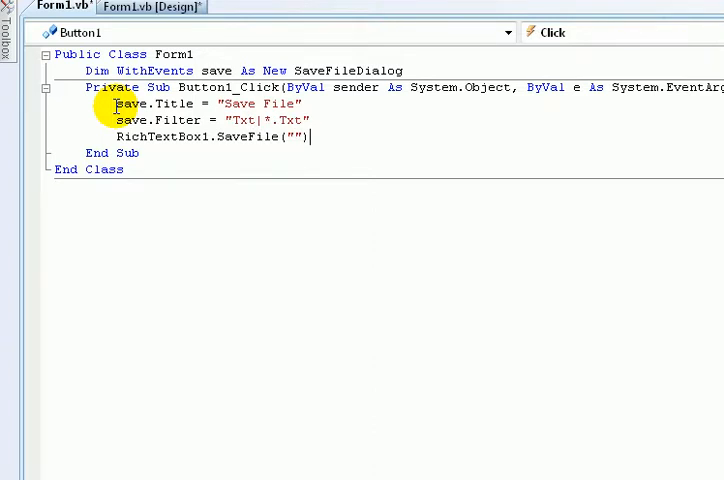
key(Enter)
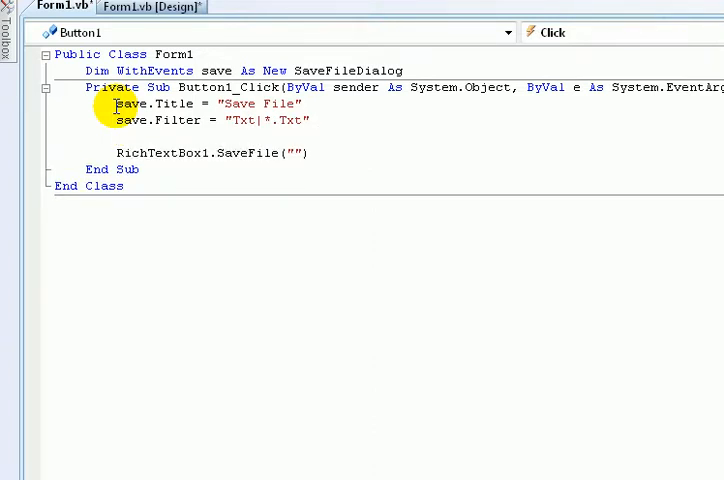
text(save.sh)
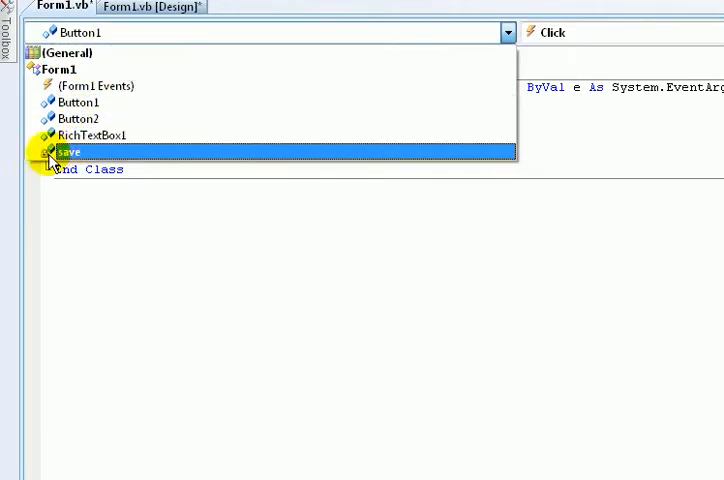
Create save_FileOk handler running RichTextBox1.SaveFile(save.FileName).
click(66, 152)
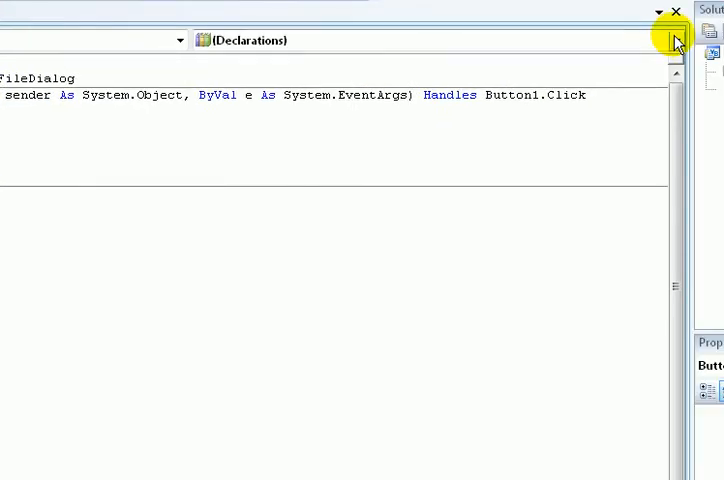
click(676, 40)
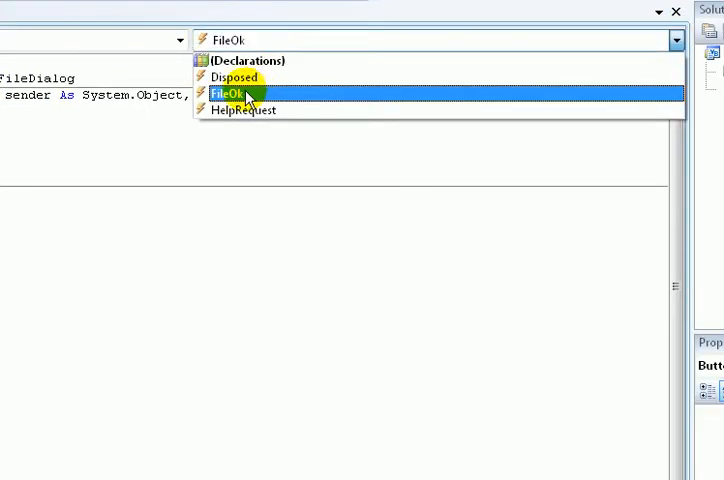
click(228, 92)
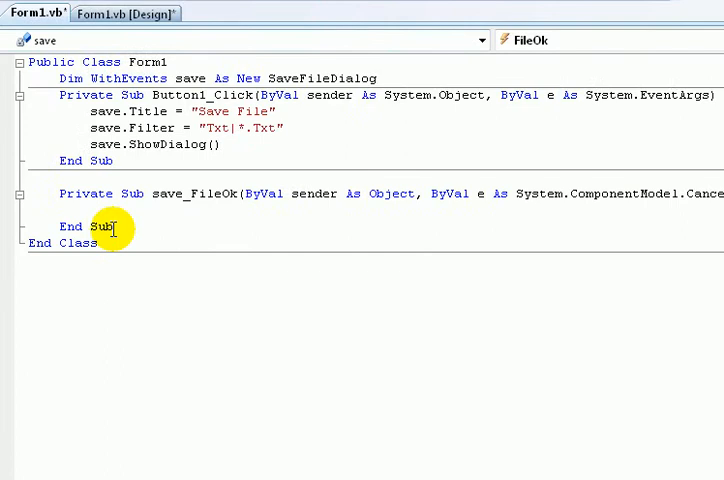
text(RichTextBox1.SaveFile(""))
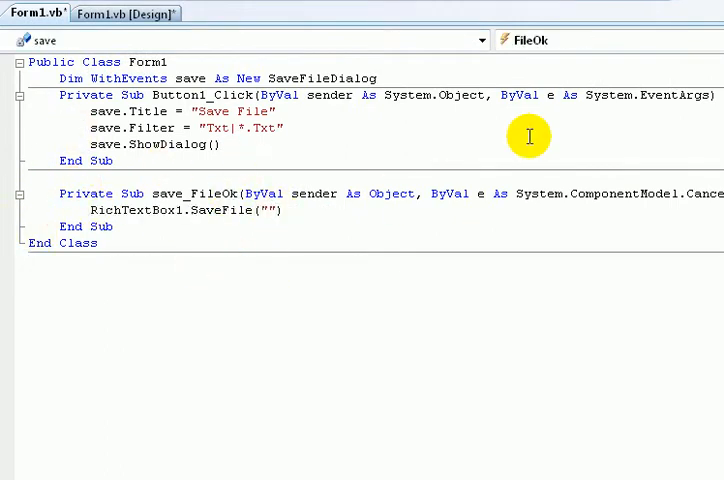
text(save.fi)
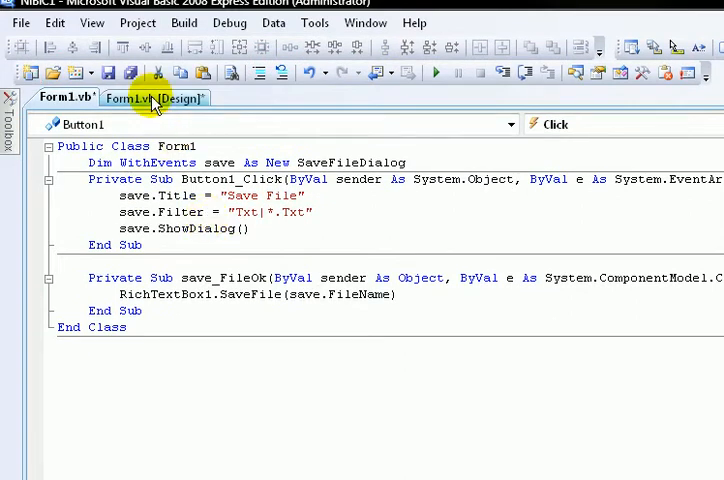
Declare Dim WithEvents open As New OpenFileDialog.
click(156, 96)
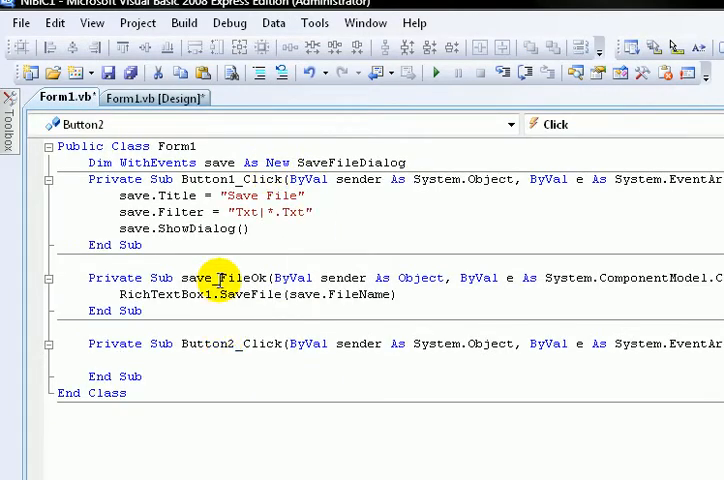
text(di)
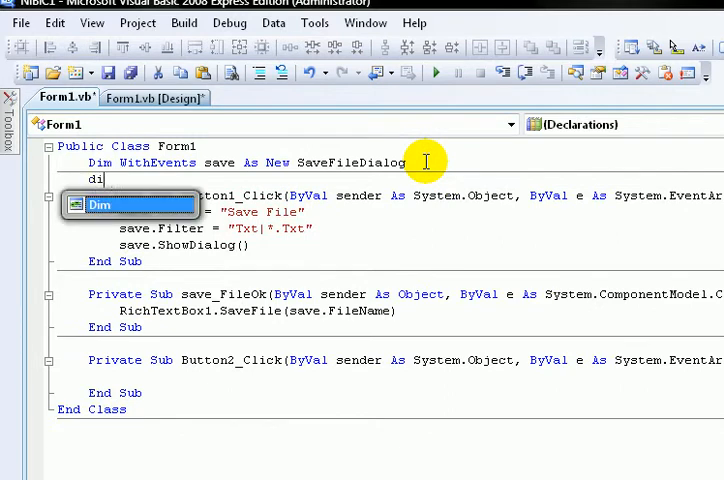
text(Dim WithEvents open As new)
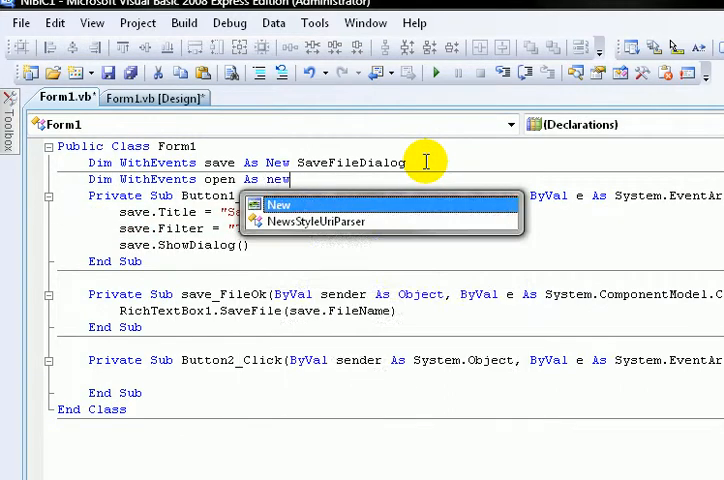
text(openfie)
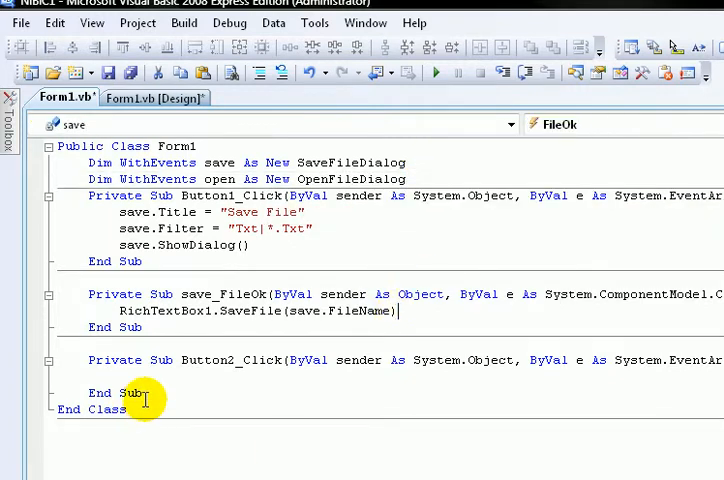
In Button2_Click set open.Title "Open file", open.Filter "Txt|*.Txt" and call open.ShowDialog().
text(open)
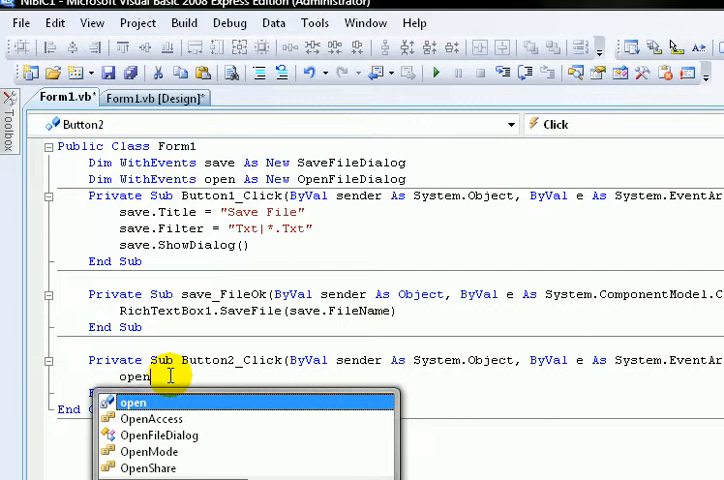
text(.titl)
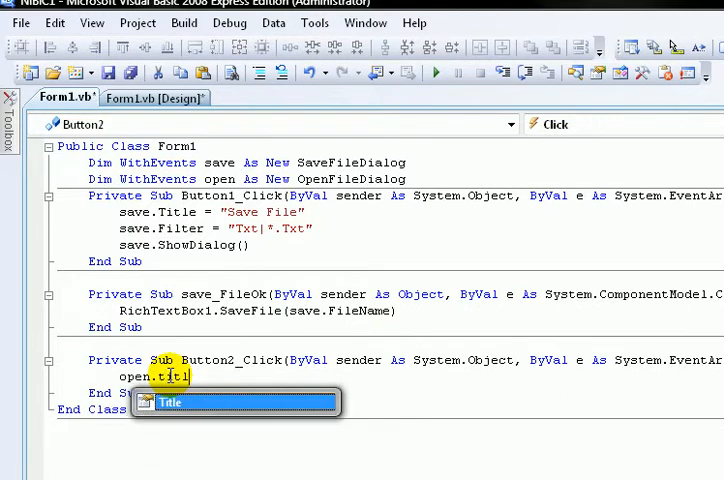
text(Title = "C)
text(open.Filter)
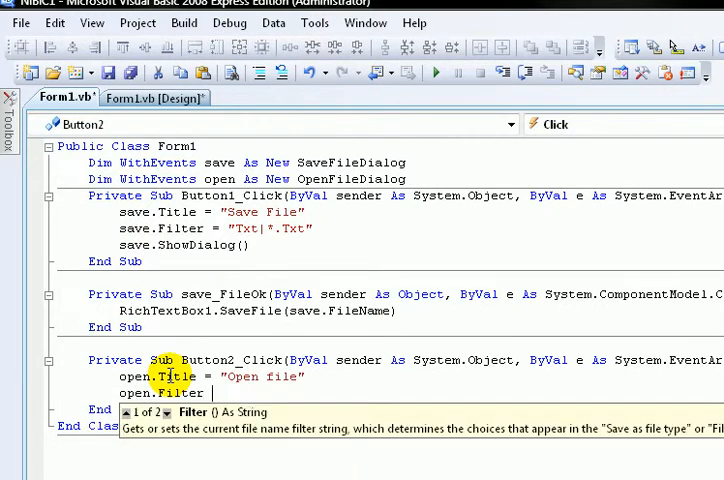
text(= "Txt)
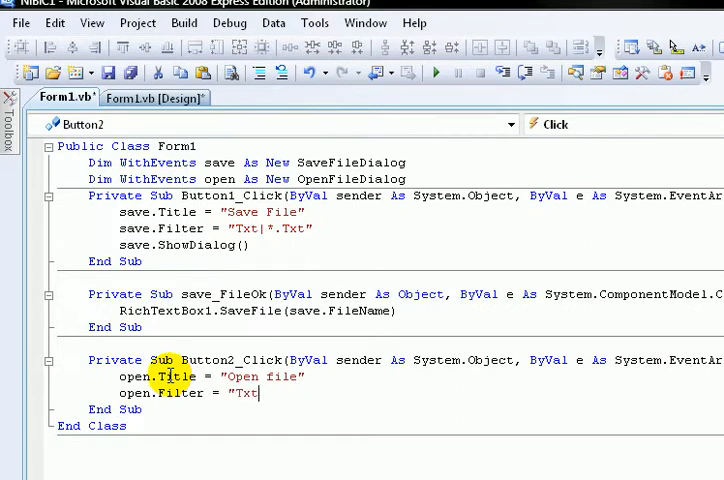
text(|*.)
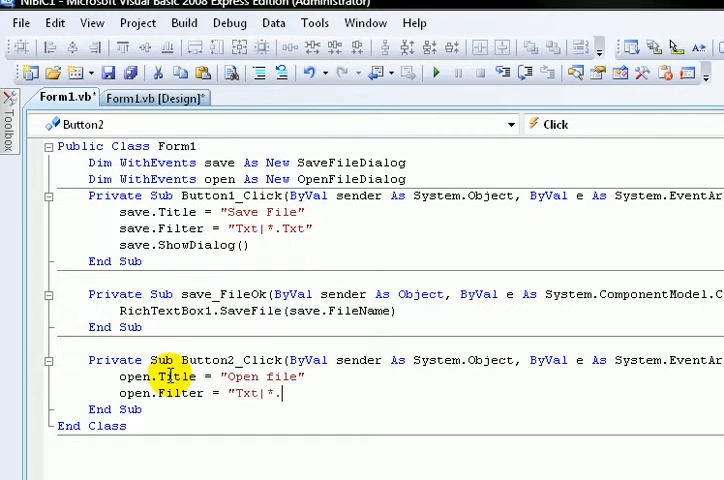
text(Txt")
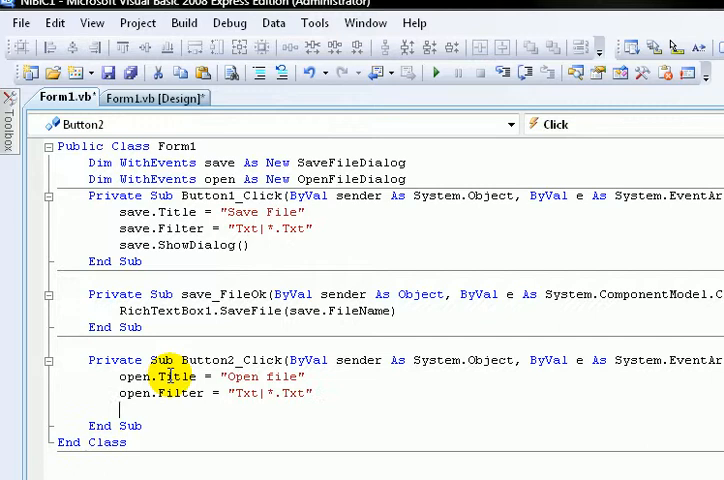
text(open.sh)
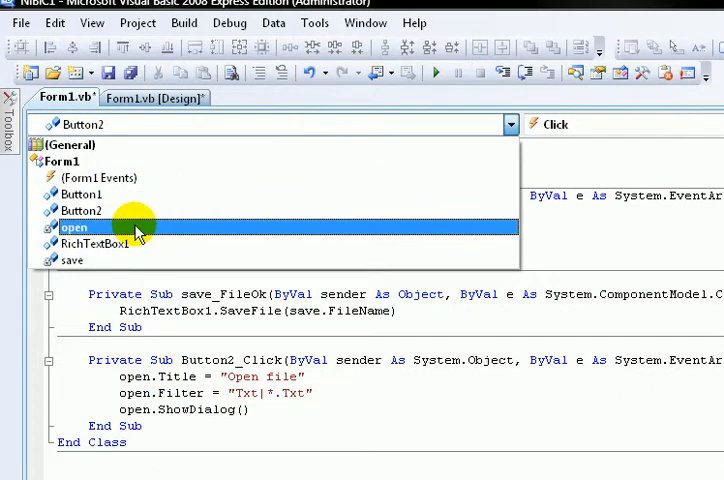
Create open_FileOk handler running RichTextBox1.LoadFile(open.FileName).
click(74, 228)
text(rich)
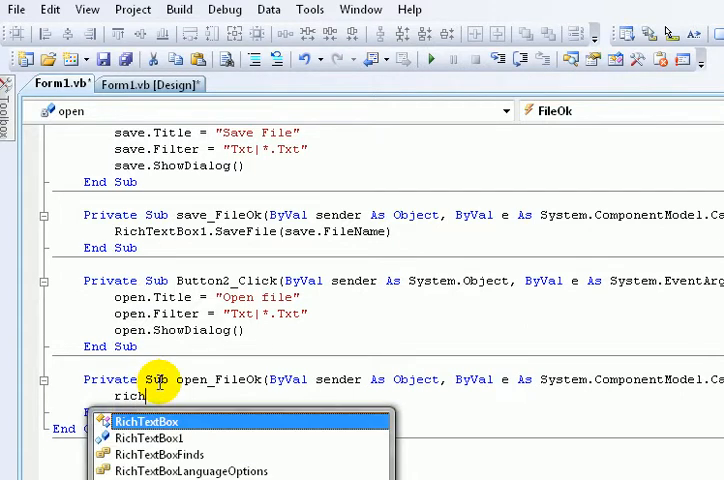
text(.lo)
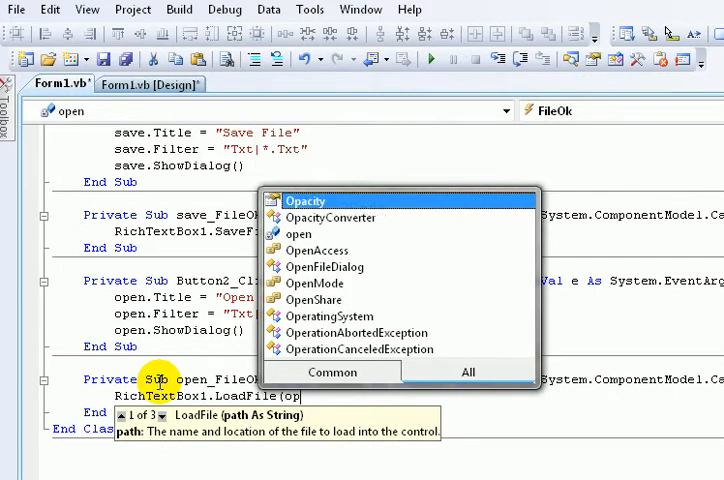
text(file)
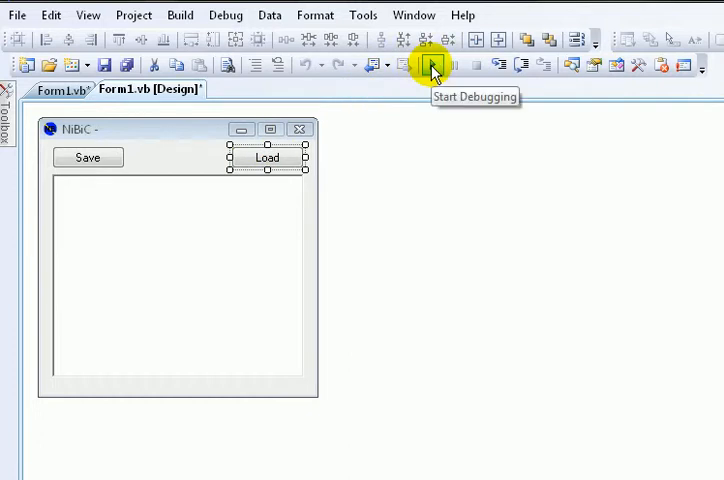
Run the app, type "hello youtube. ? See" in the text box and hit Save.
click(430, 64)
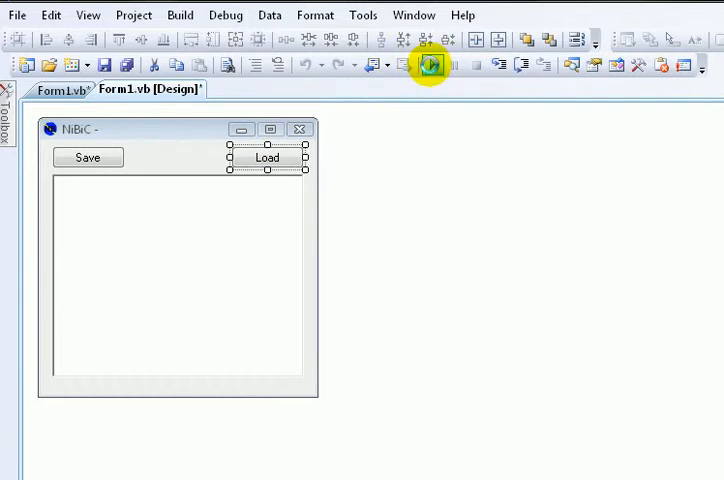
mouse_move(428, 64)
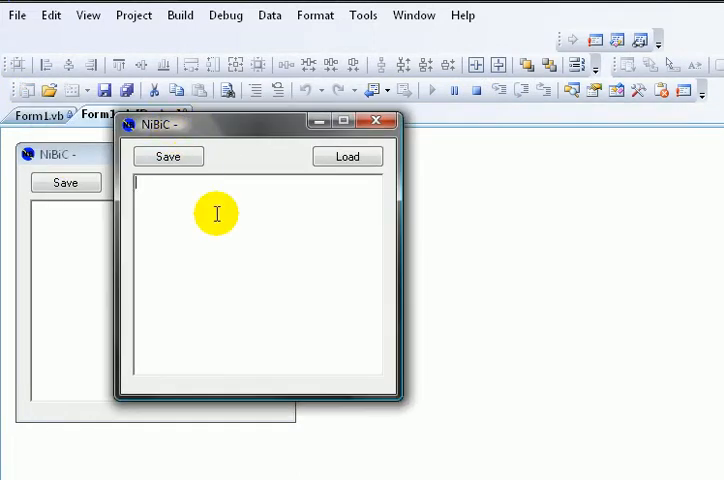
text(hello yout)
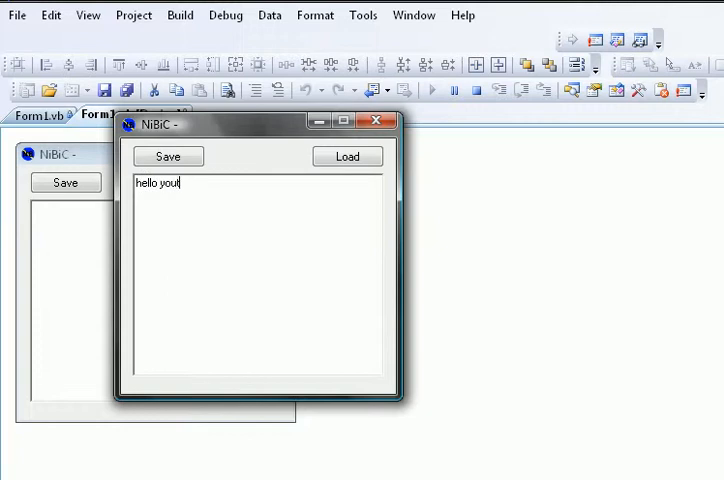
text(ube.)
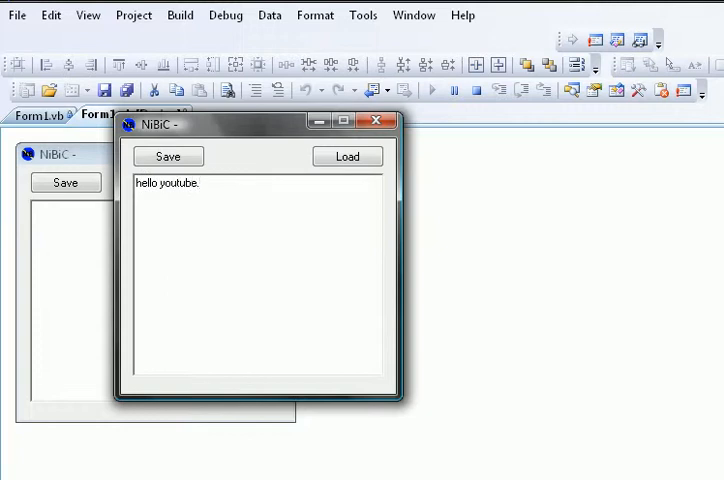
text(? See)
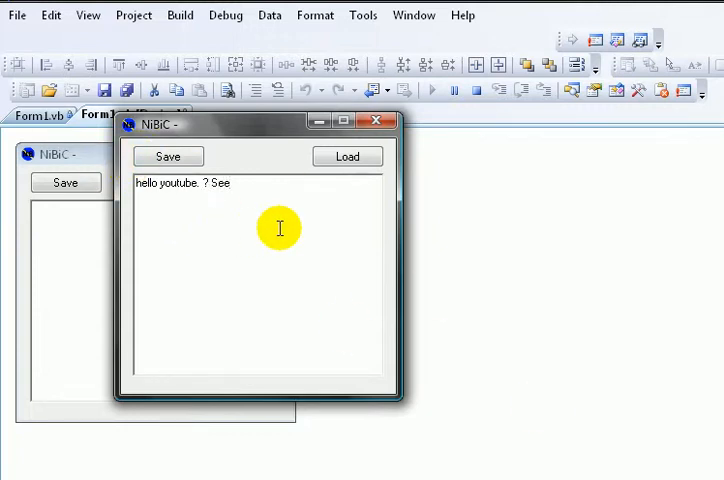
click(168, 156)
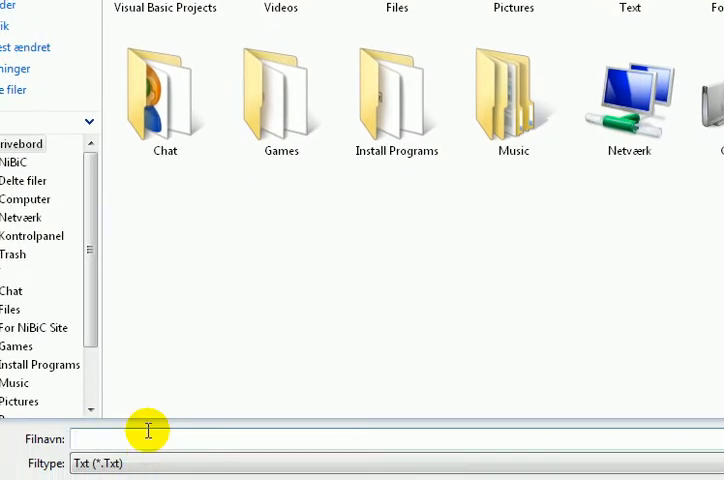
Save the app's text as the file 'NiBi', then clear the RichTextBox contents.
text(NiBi)
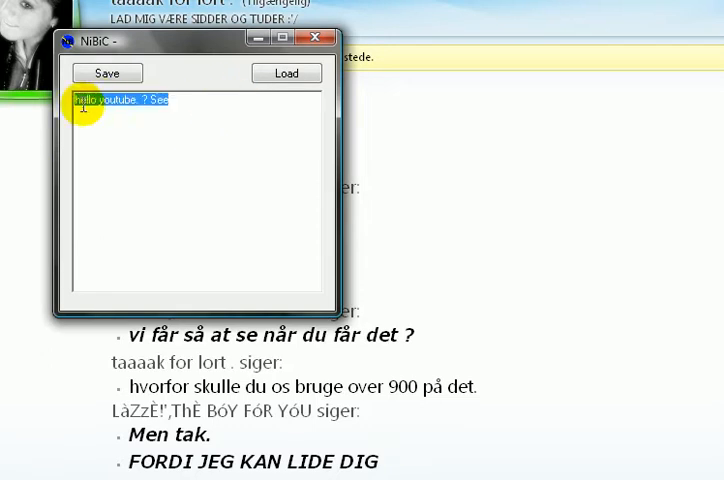
click(286, 72)
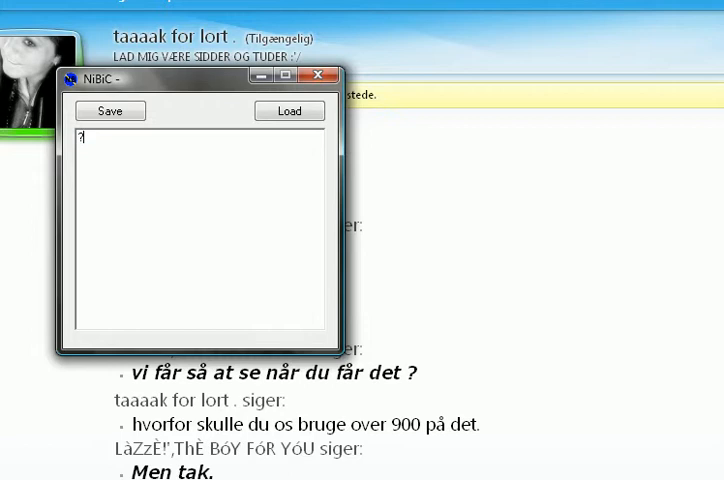
key(Backspace)
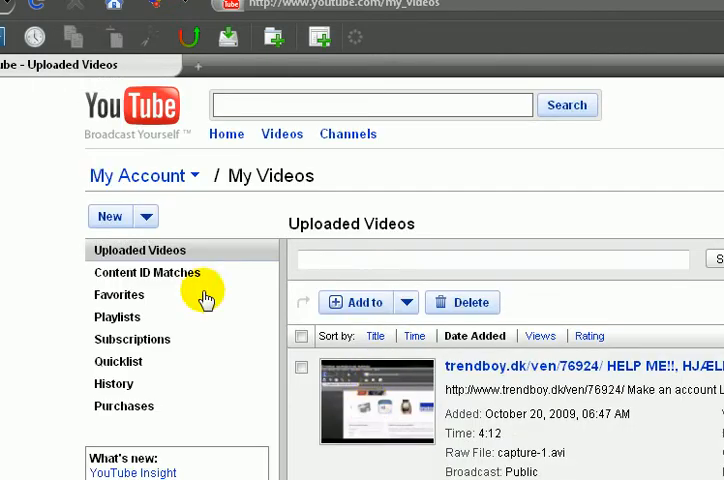
mouse_move(128, 110)
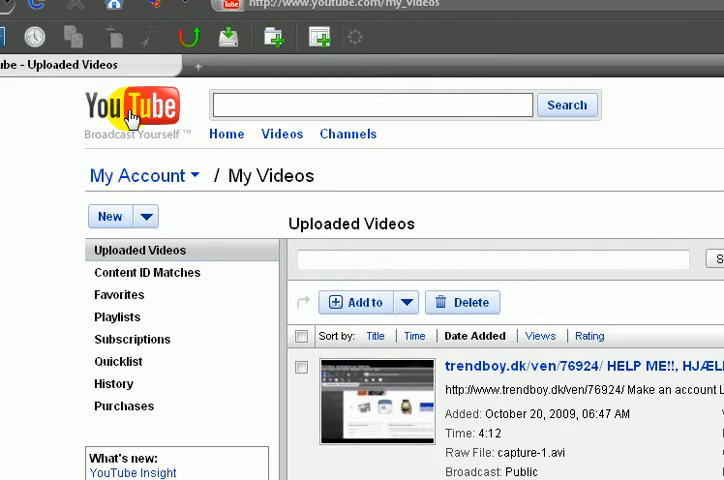
Copy the YouTube logo image via its right-click context menu on the My Videos page.
right_click(130, 116)
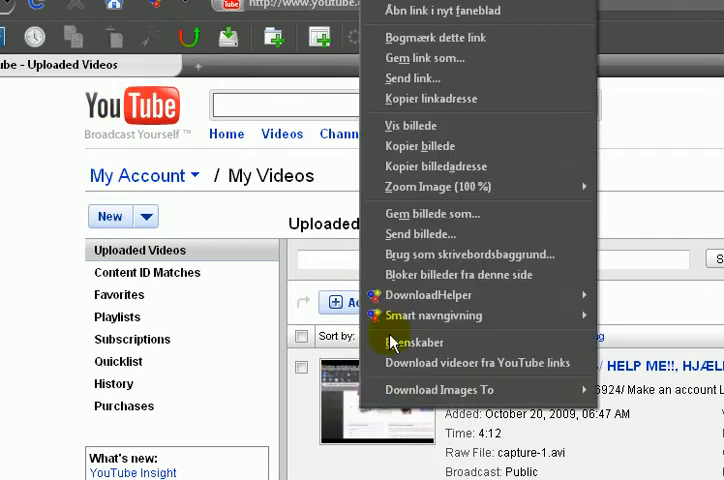
mouse_move(460, 276)
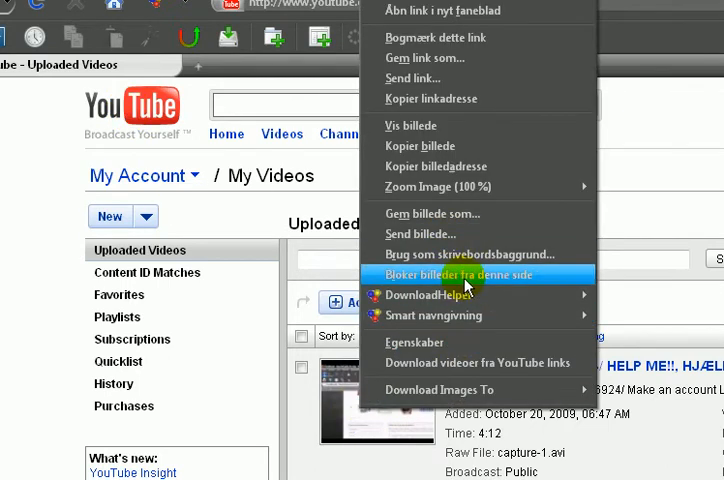
click(456, 276)
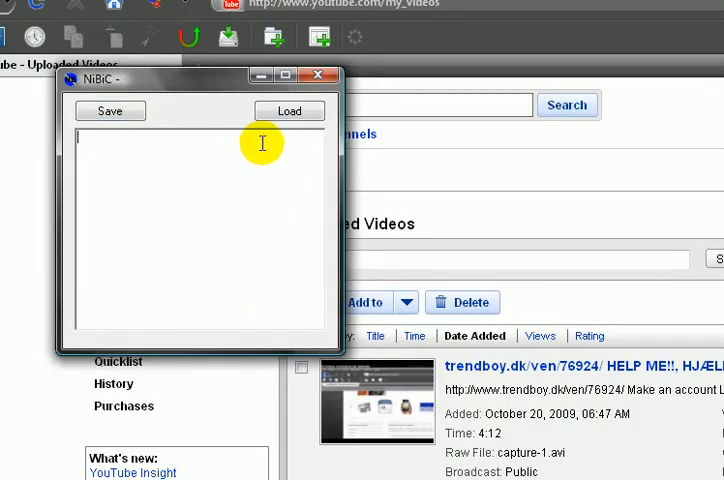
Enter 'Hello' in the running app's text box, then stop the running app.
text(Hello)
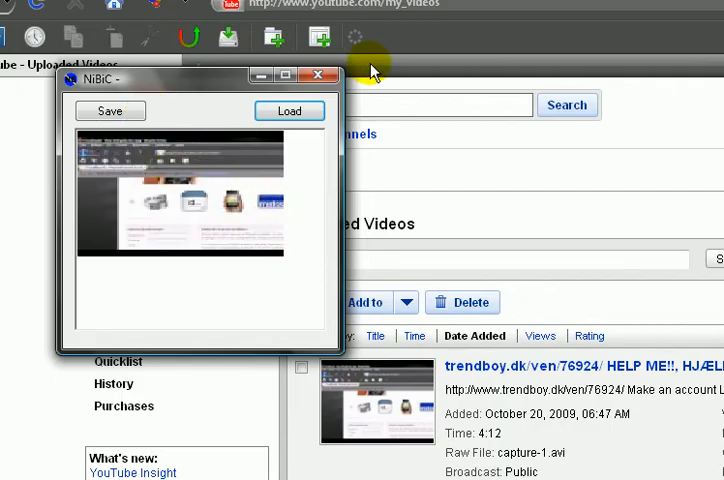
click(320, 76)
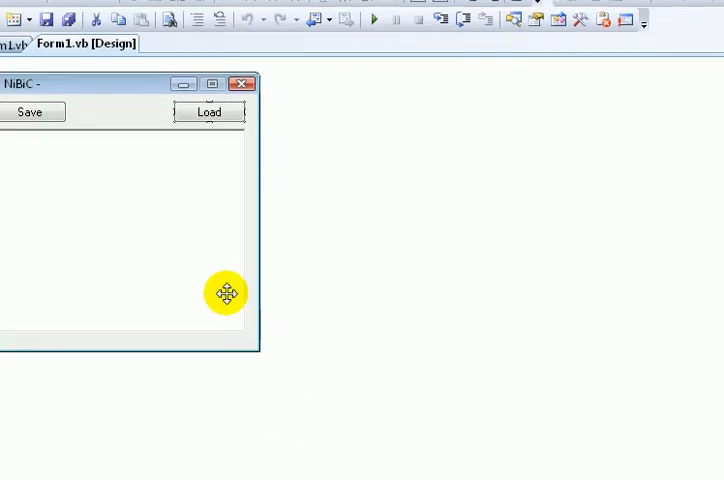
Select the Load button on Form1 in the designer.
click(208, 112)
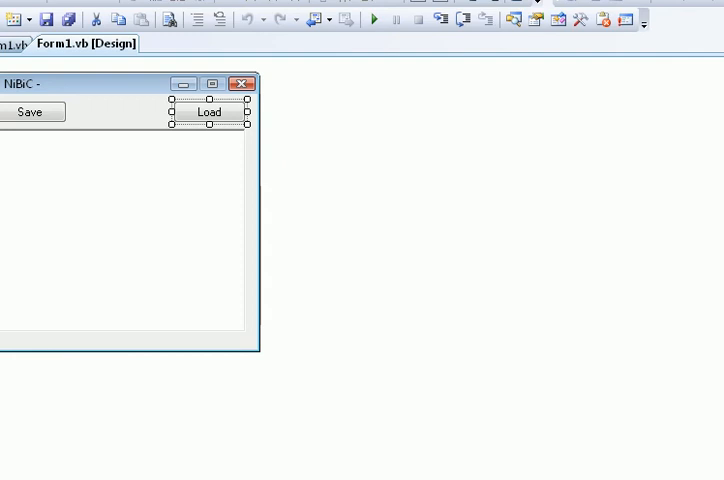